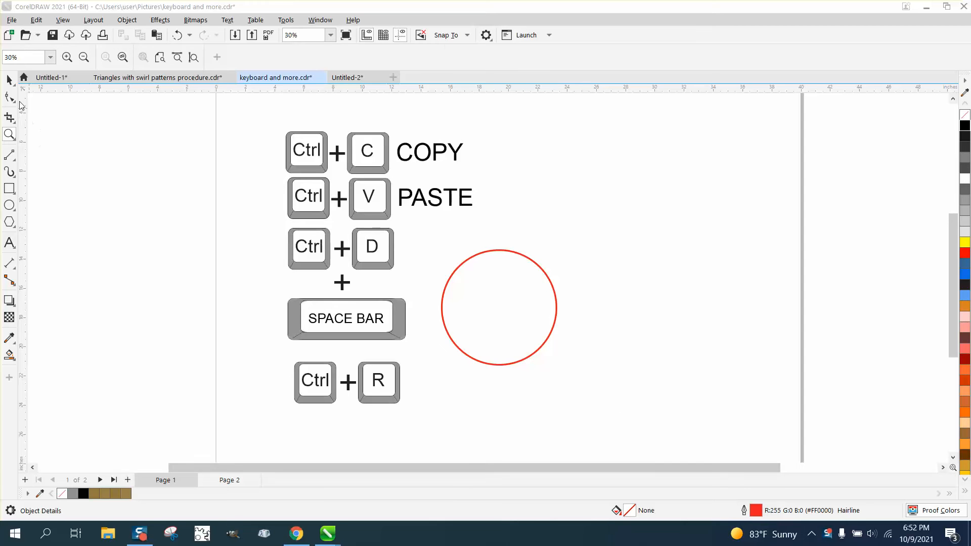
Drop one circle copy just right of the original and another left of the page
{"action": "left_click", "coordinate": [9, 79]}
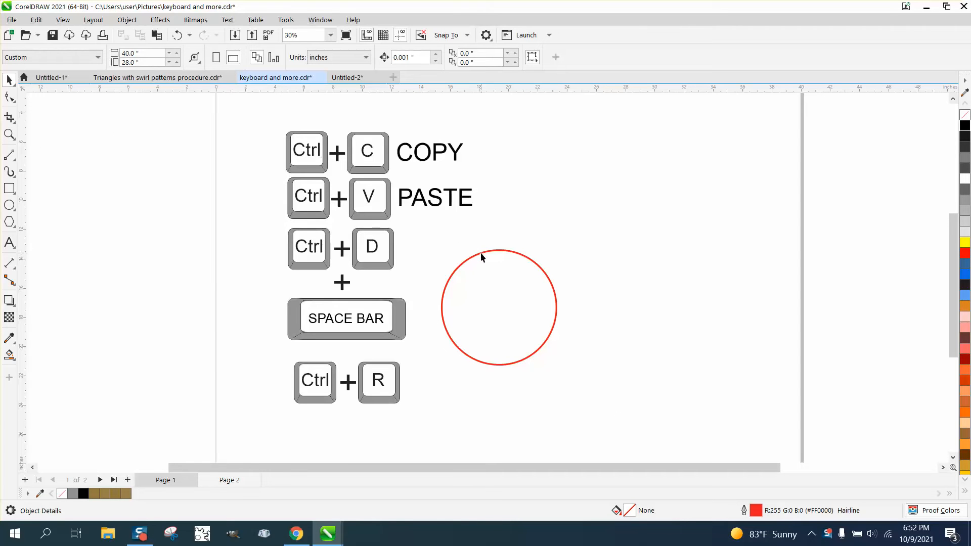
{"action": "mouse_move", "coordinate": [427, 316]}
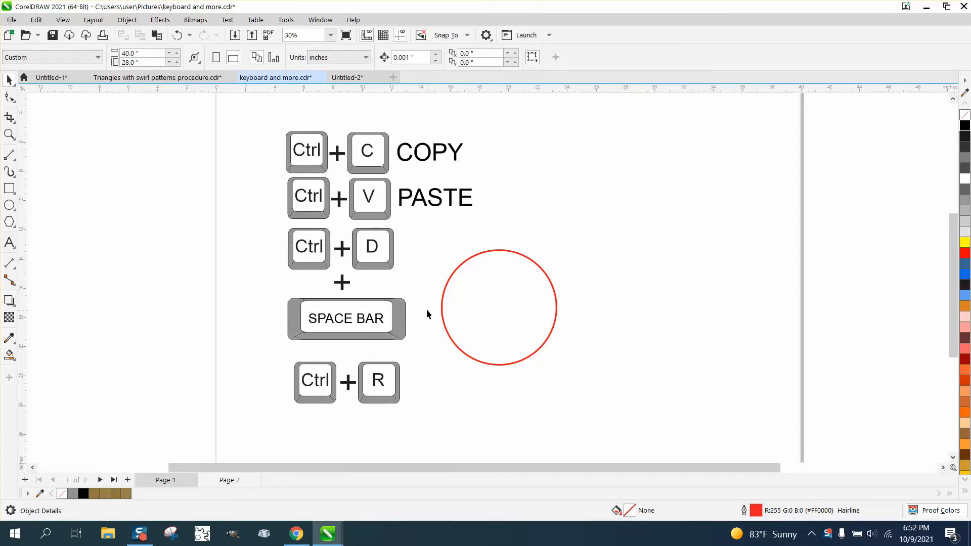
{"action": "mouse_move", "coordinate": [419, 284]}
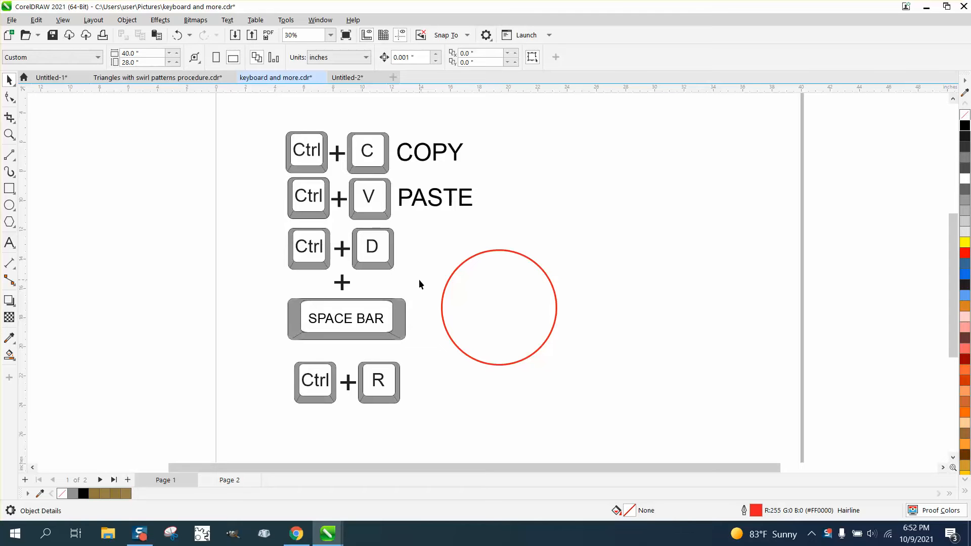
{"action": "mouse_move", "coordinate": [507, 305]}
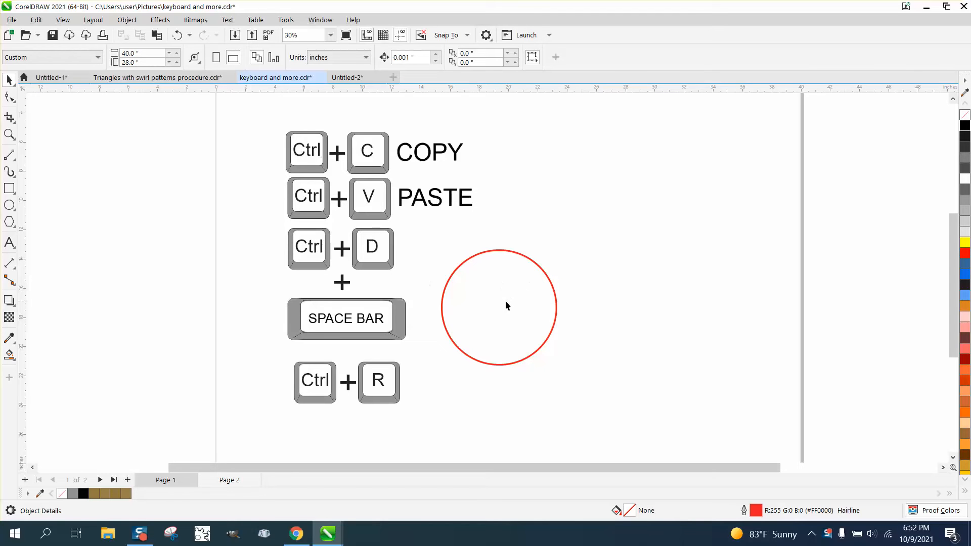
{"action": "mouse_move", "coordinate": [500, 306]}
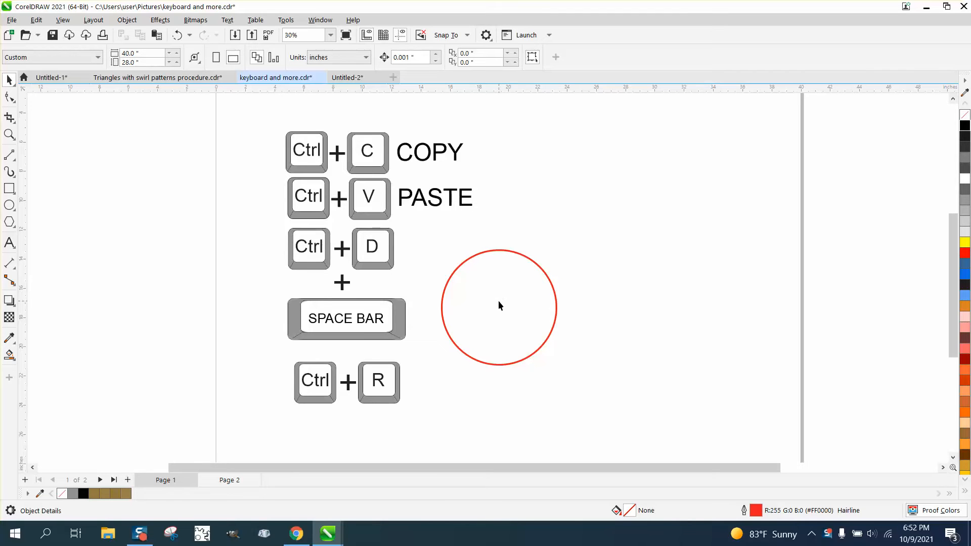
{"action": "left_click", "coordinate": [498, 306]}
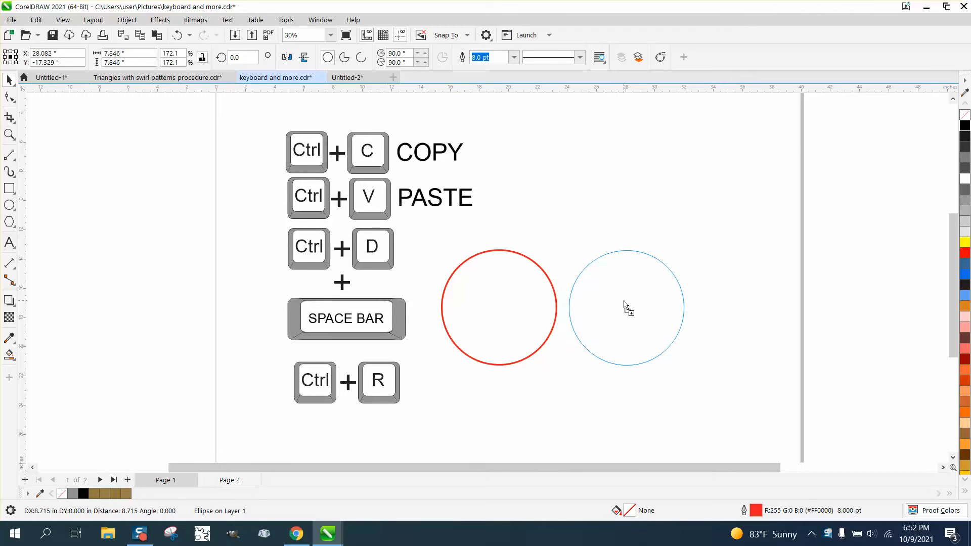
{"action": "left_click", "coordinate": [625, 306]}
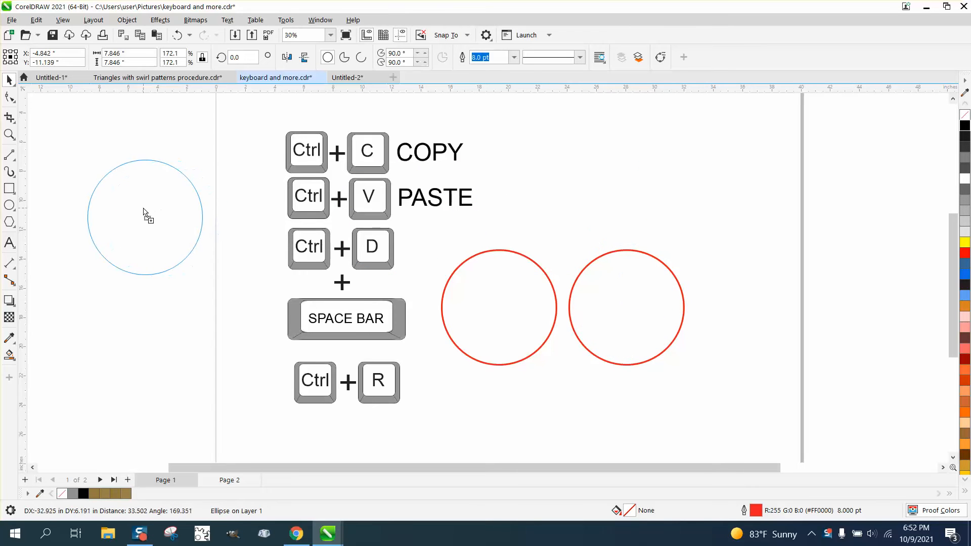
{"action": "left_click", "coordinate": [145, 216]}
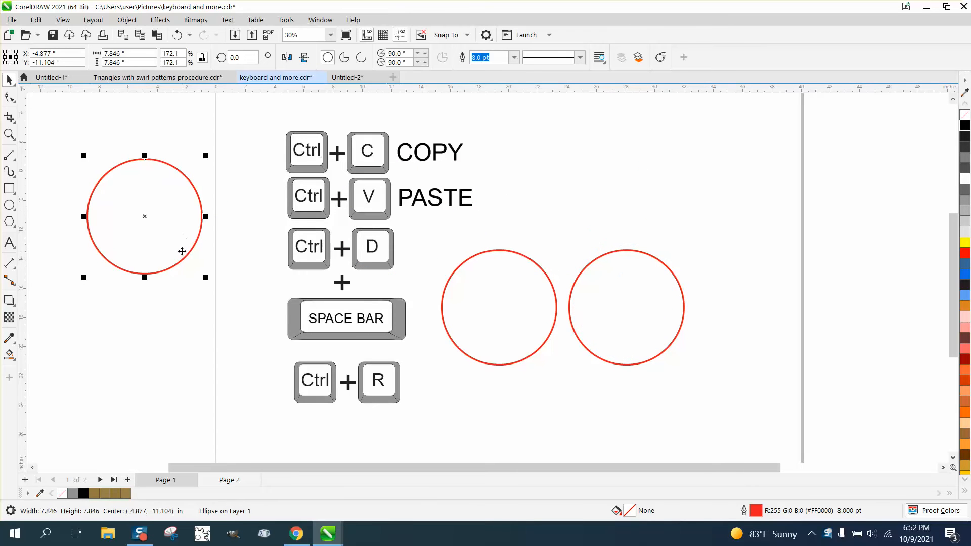
{"action": "mouse_move", "coordinate": [330, 230]}
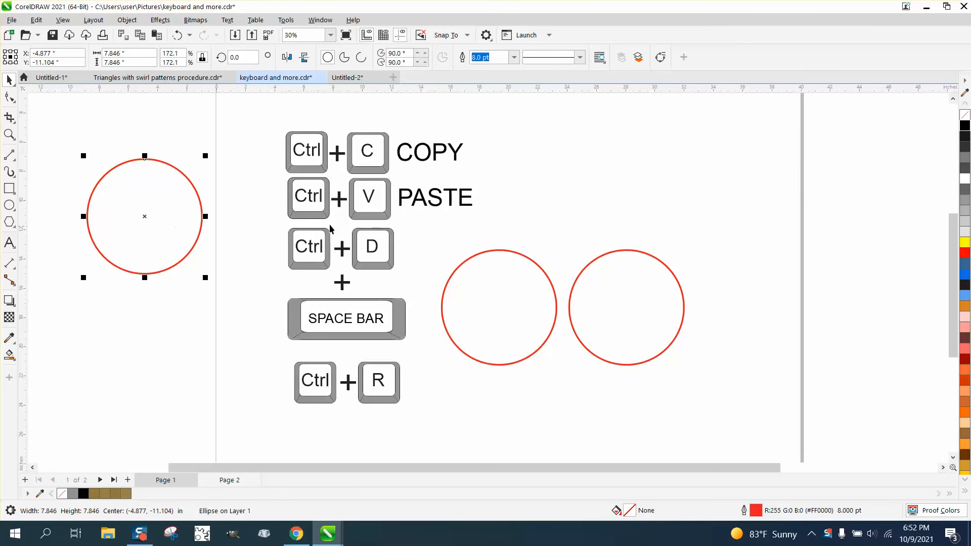
{"action": "scroll", "scroll_direction": "down", "scroll_amount": 3}
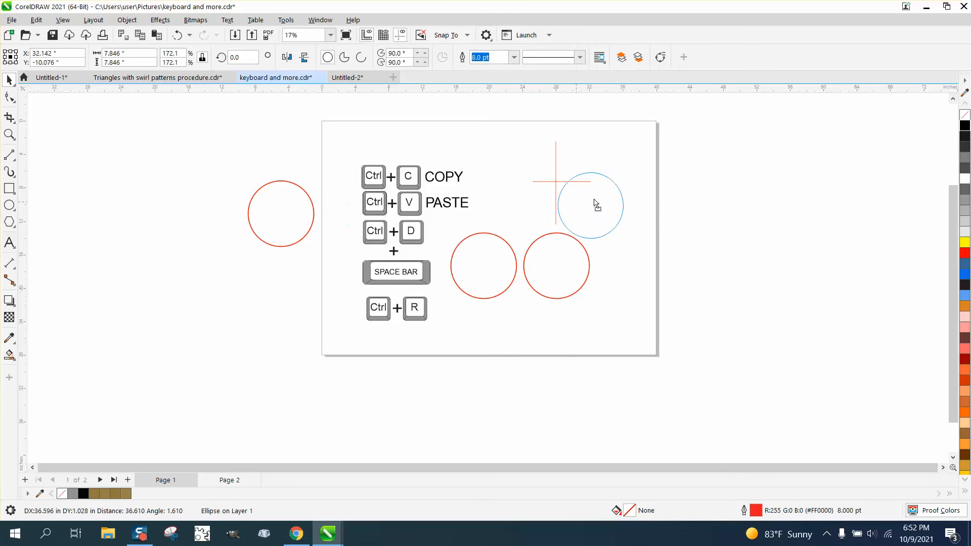
Drop a circle copy centred on the crosshair intersection near the page's top right
{"action": "left_click", "coordinate": [9, 135]}
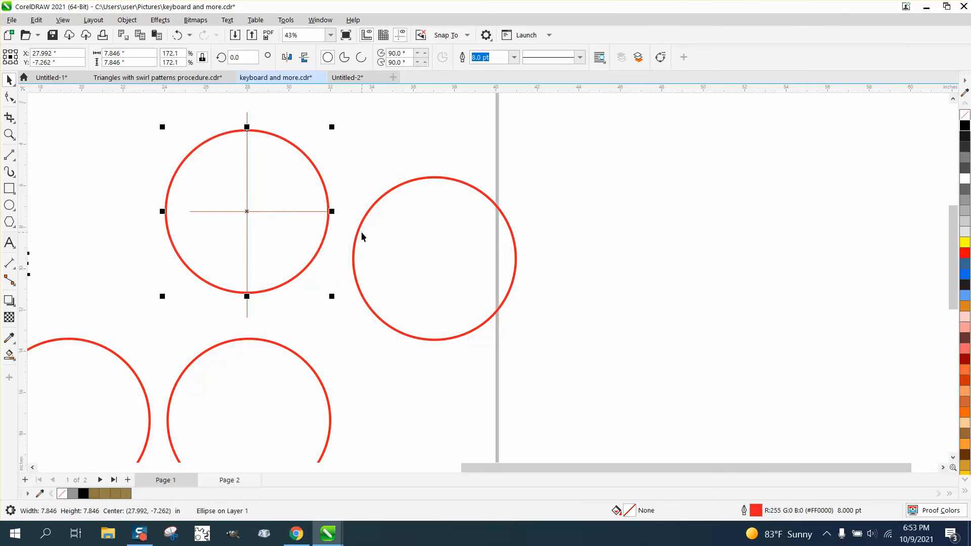
{"action": "mouse_move", "coordinate": [351, 234]}
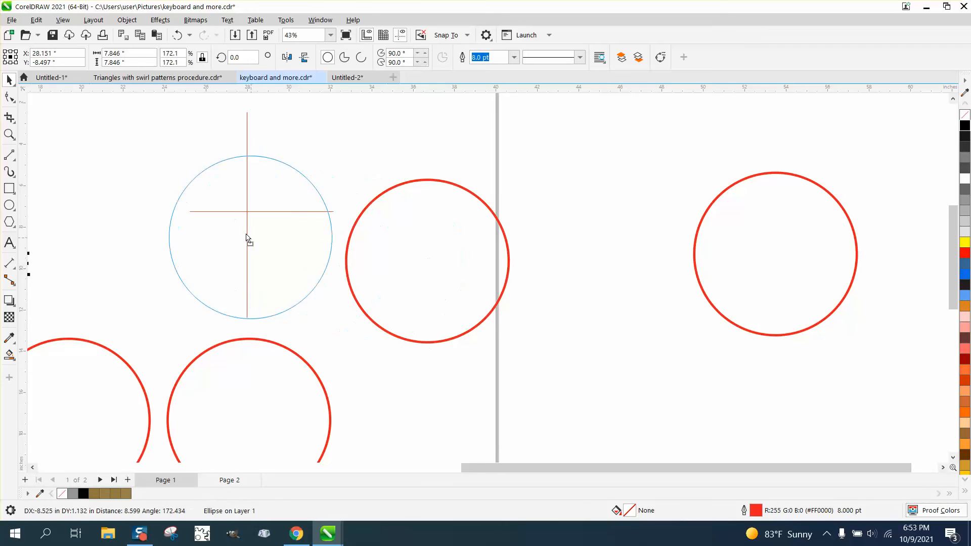
Copy the crosshair circle rightward so the new circle straddles the page's right edge
{"action": "left_click", "coordinate": [248, 210]}
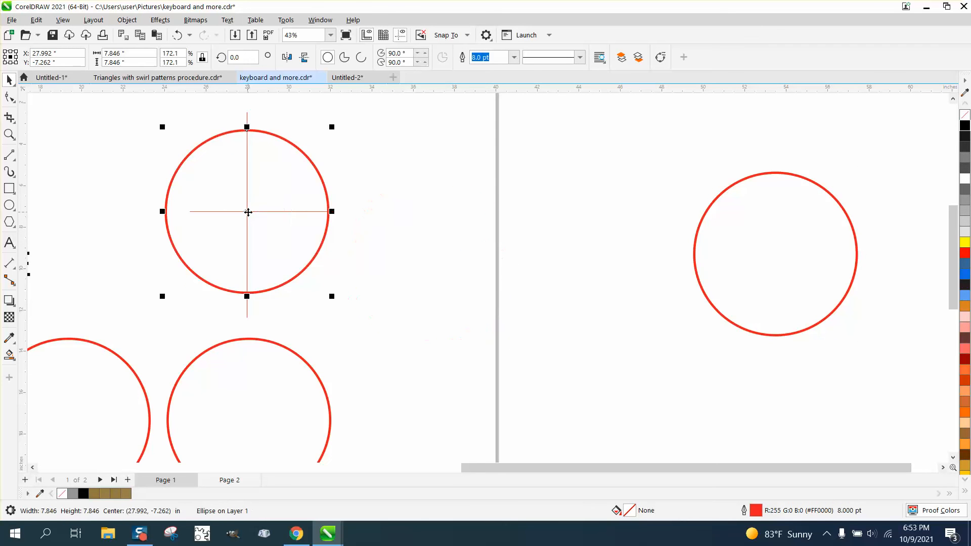
{"action": "left_click_drag", "start_coordinate": [248, 211], "coordinate": [455, 222]}
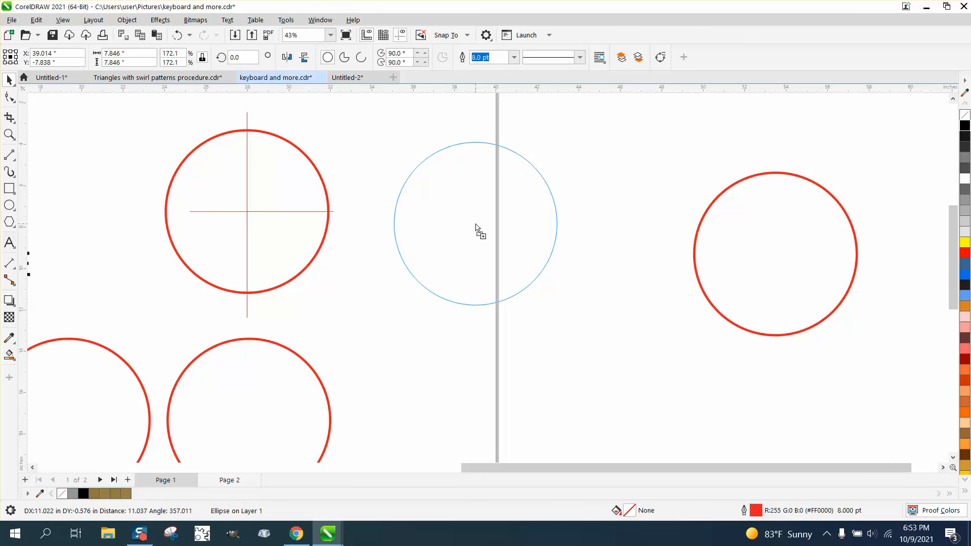
{"action": "left_click", "coordinate": [475, 224]}
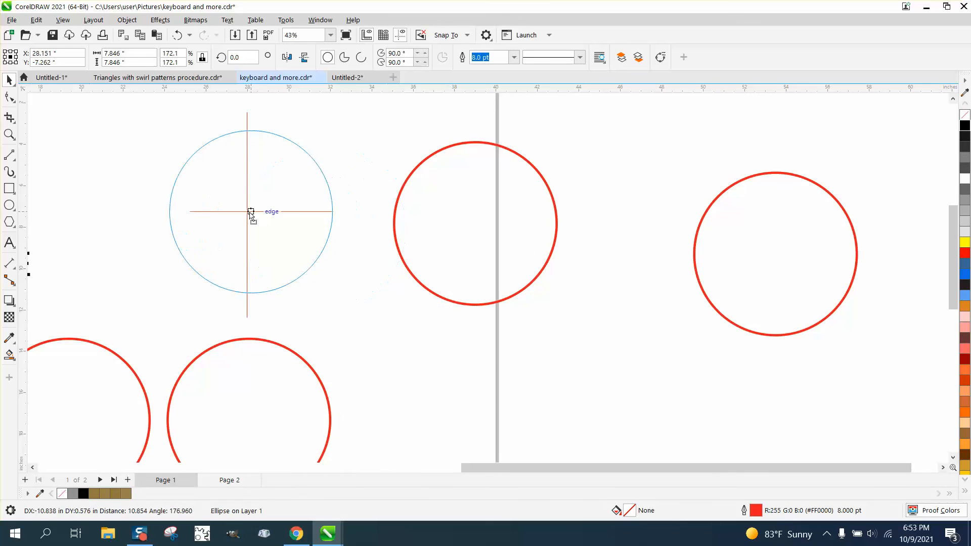
{"action": "left_click", "coordinate": [246, 212]}
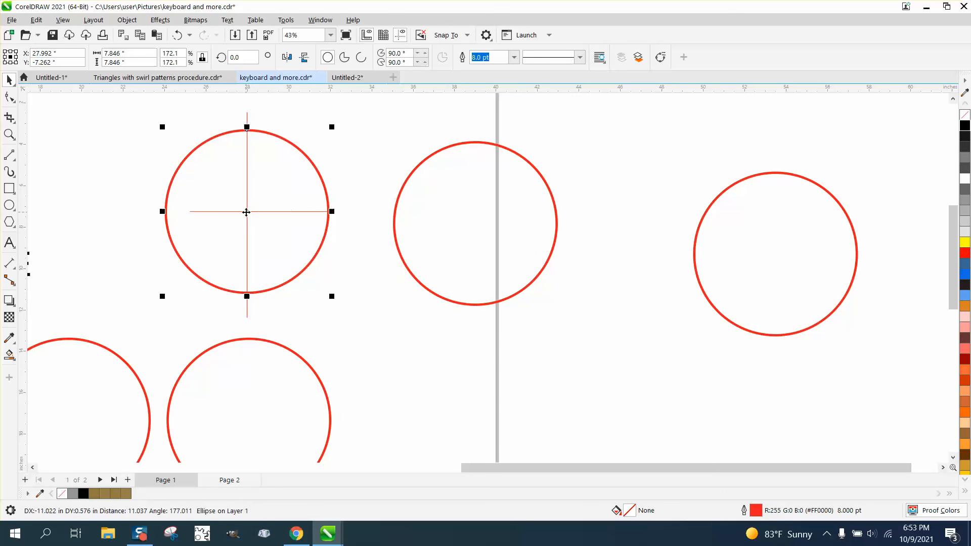
{"action": "mouse_move", "coordinate": [443, 391]}
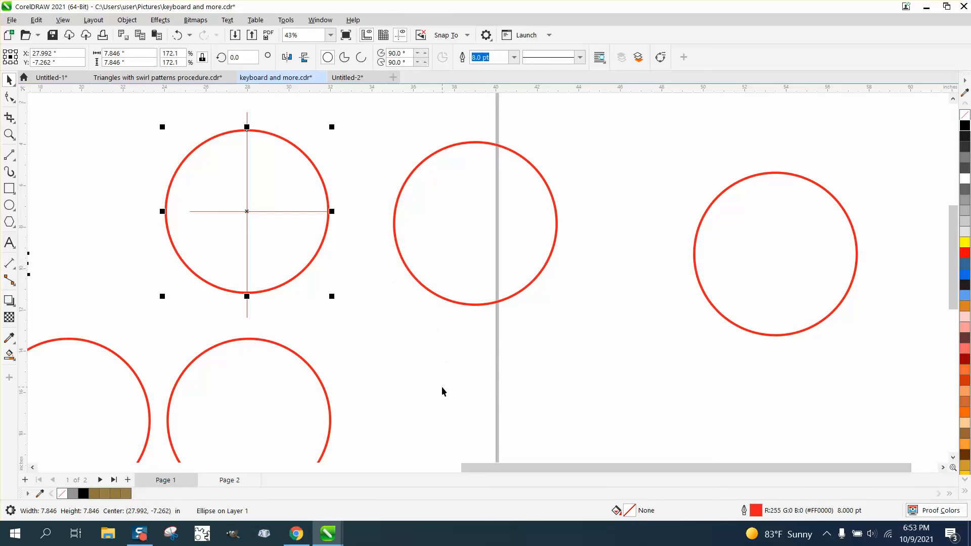
{"action": "mouse_move", "coordinate": [446, 396]}
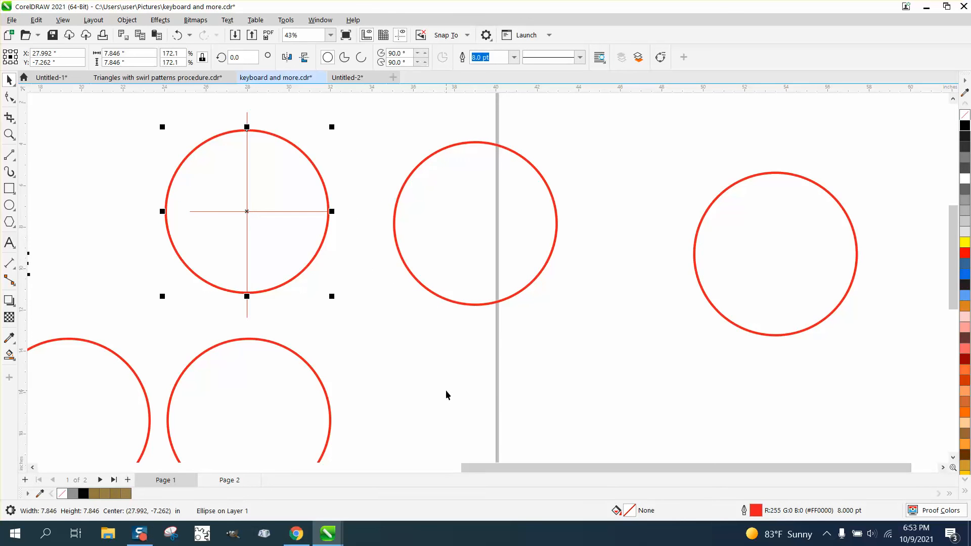